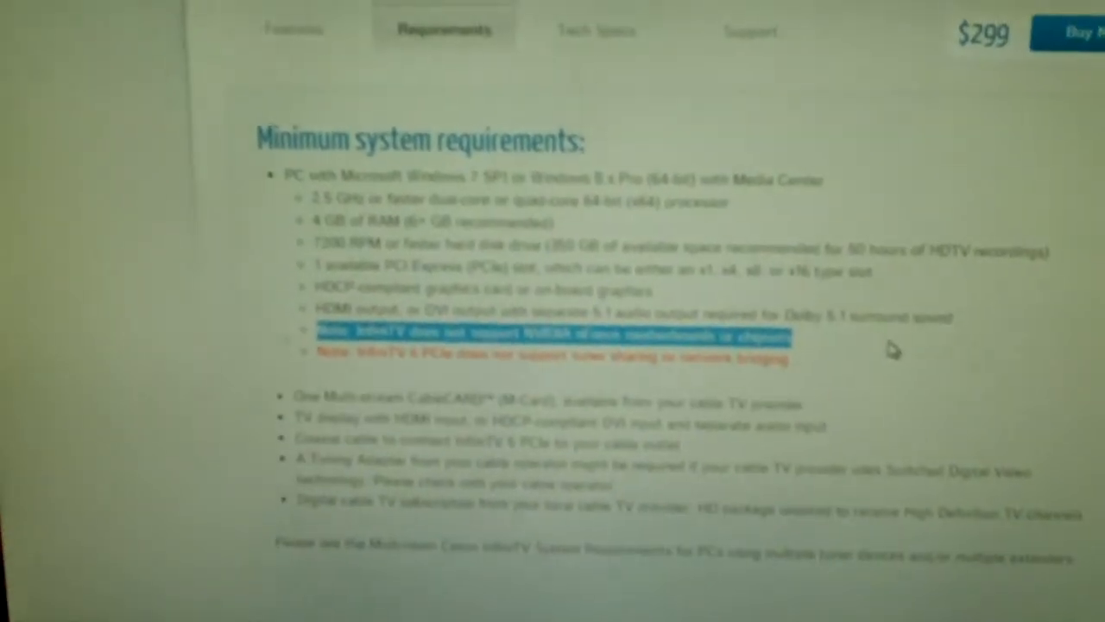
# - Scroll through the archived InfiniTV requirements page, which lacks any network bridging note
pyautogui.scroll(-3)
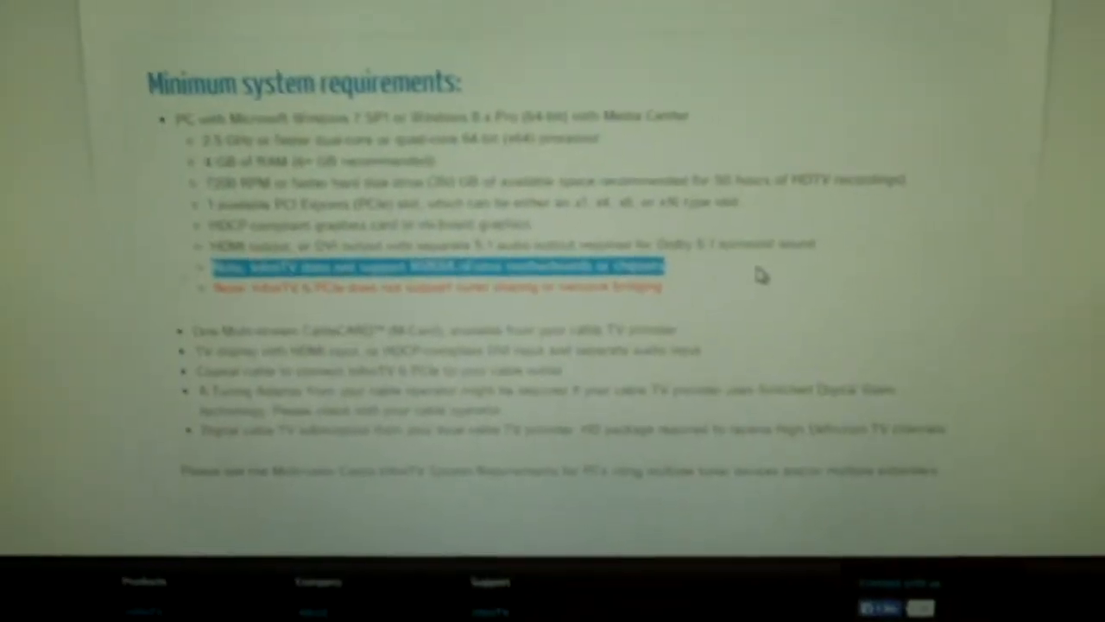
pyautogui.scroll(-3)
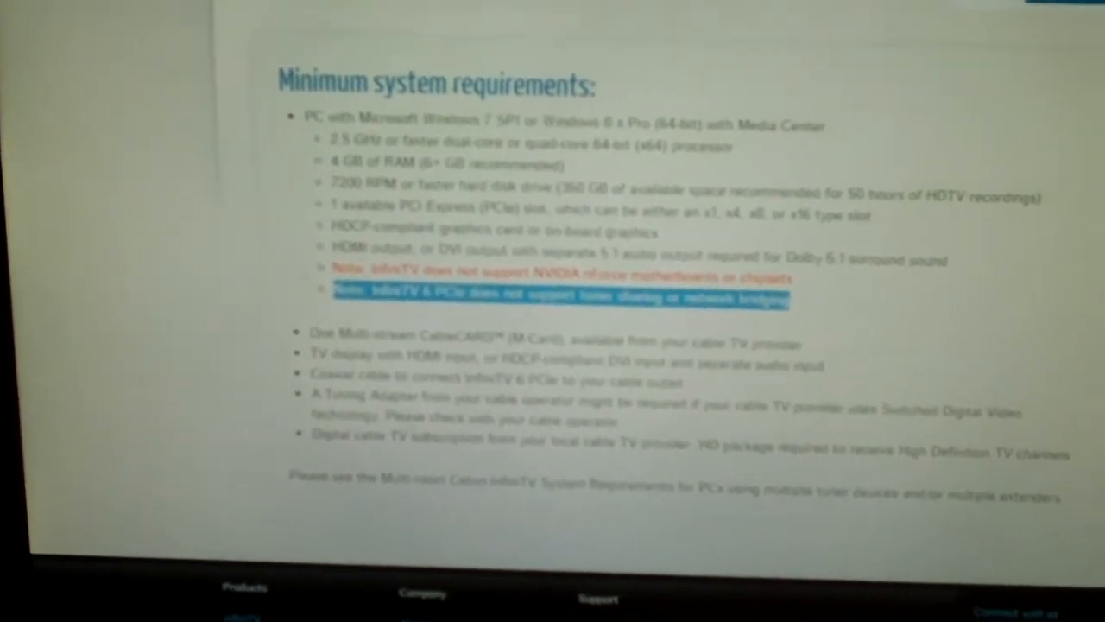
pyautogui.scroll(3)
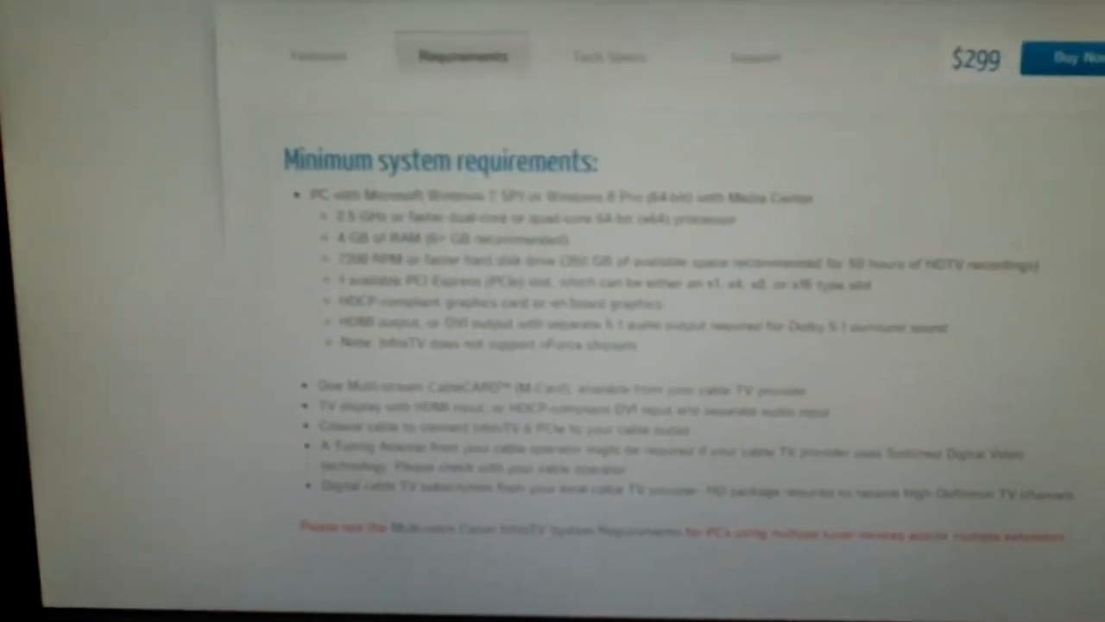
pyautogui.scroll(-3)
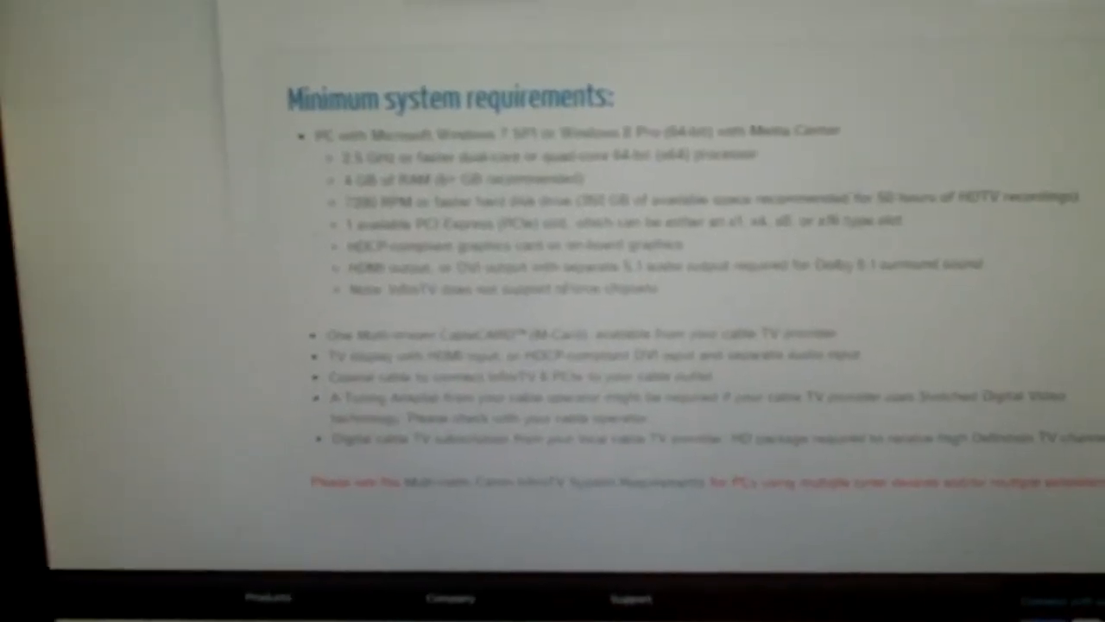
pyautogui.scroll(3)
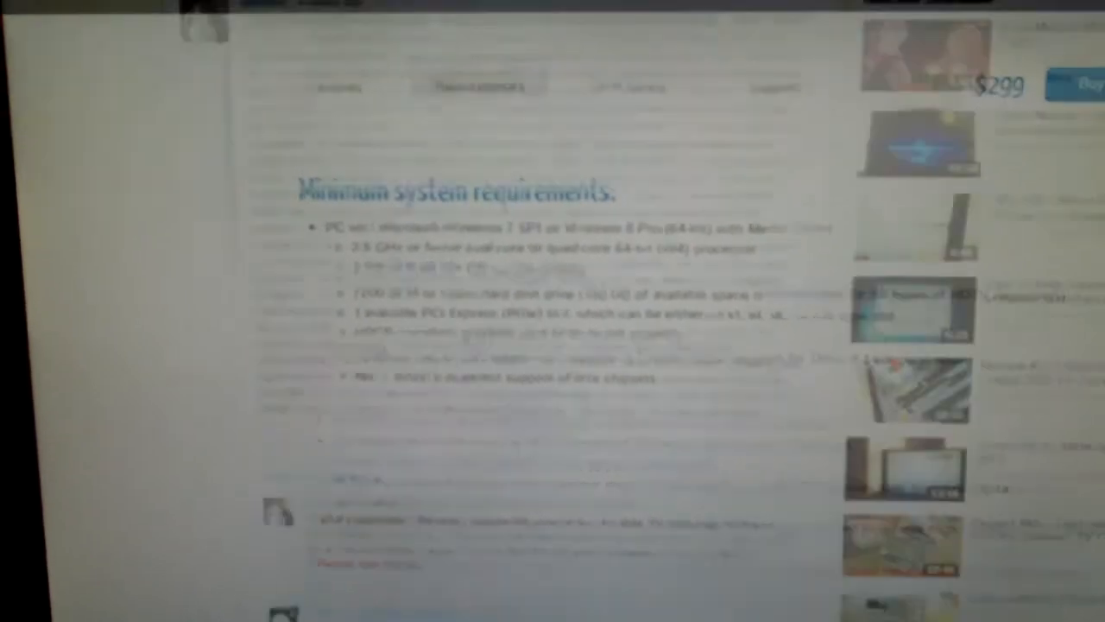
pyautogui.scroll(-3)
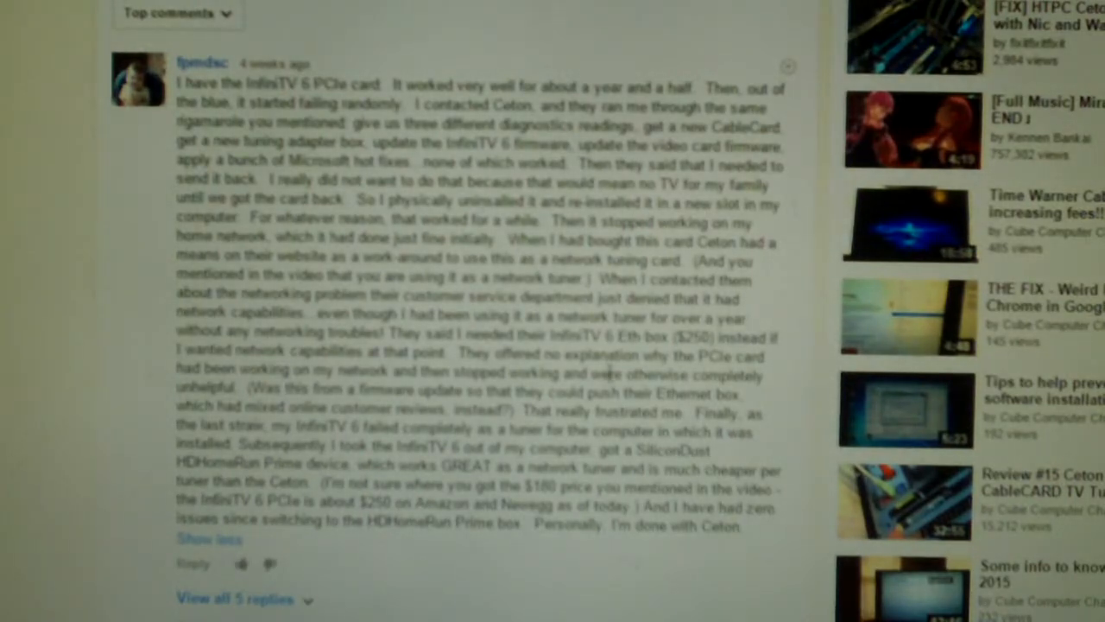
pyautogui.moveTo(216, 104)
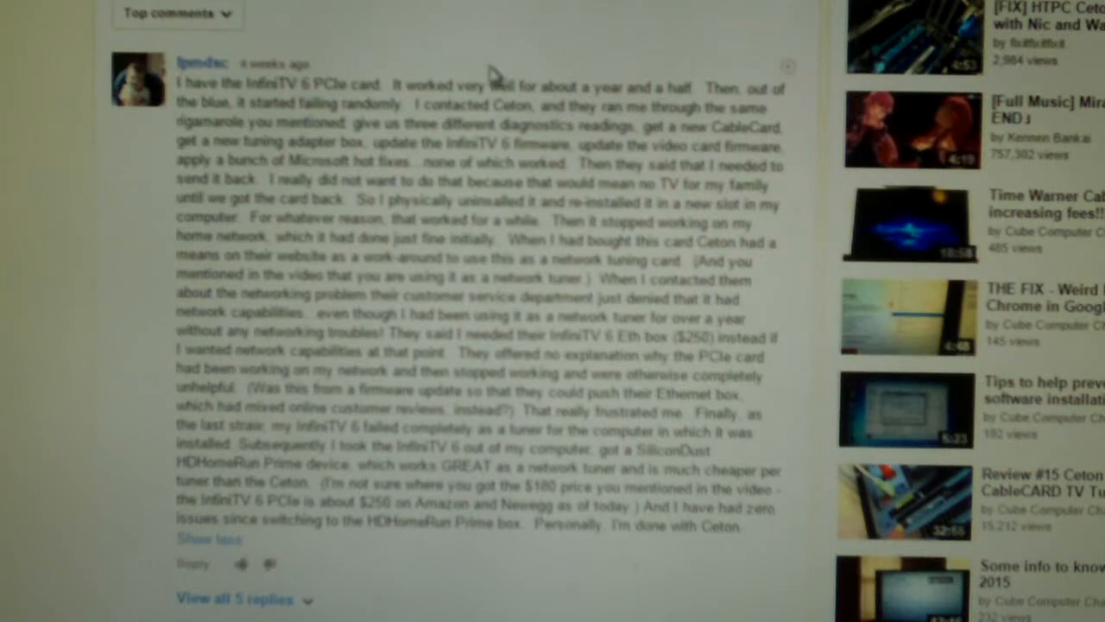
pyautogui.moveTo(492, 75)
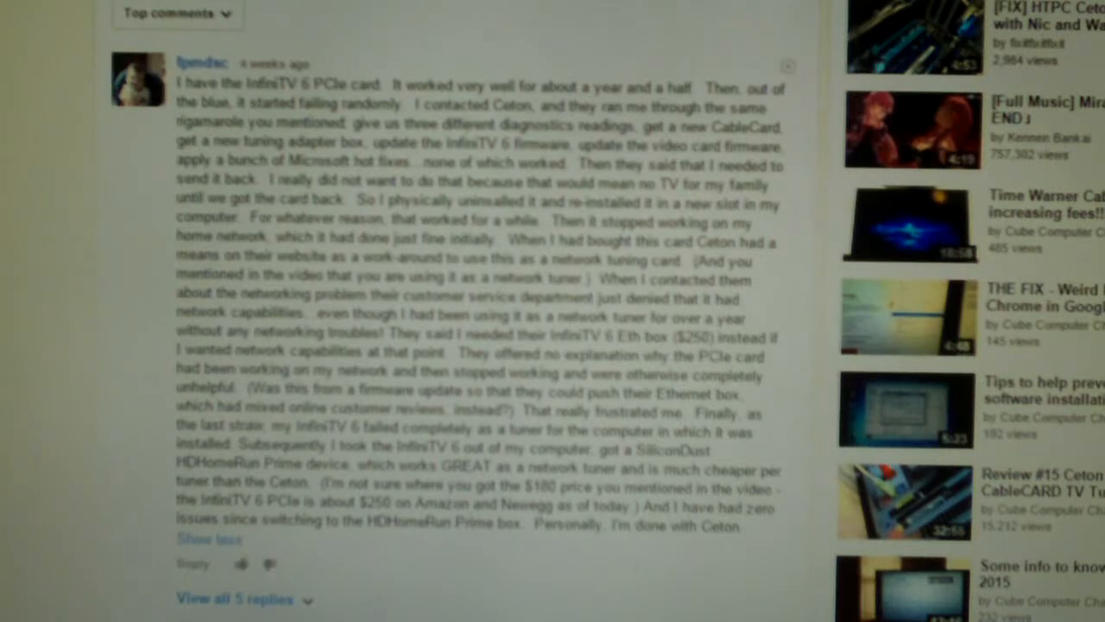
pyautogui.scroll(3)
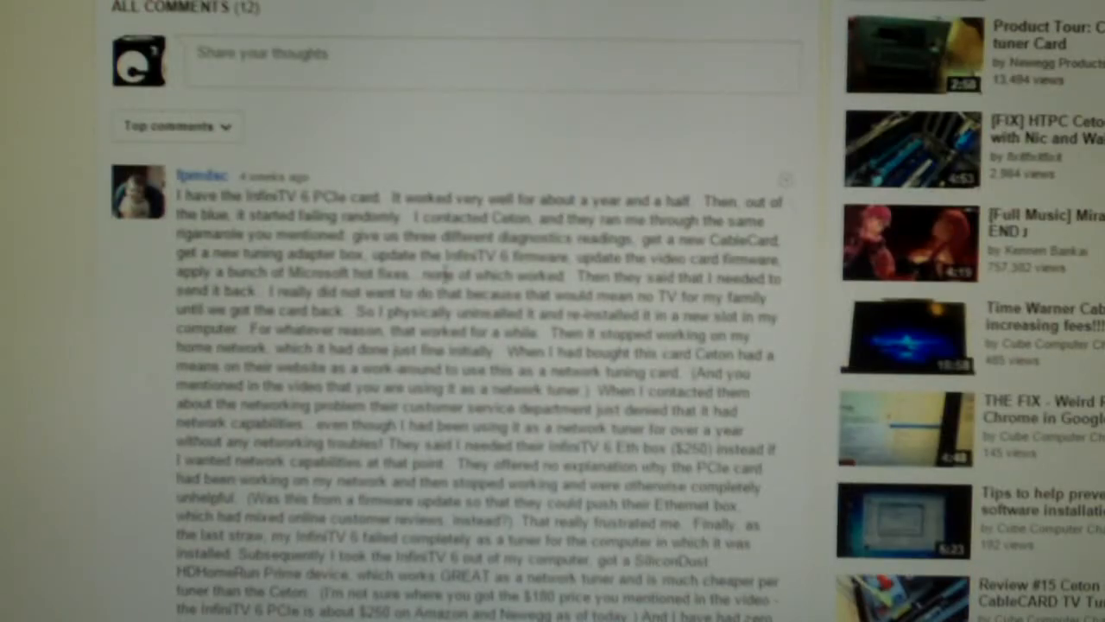
pyautogui.scroll(-3)
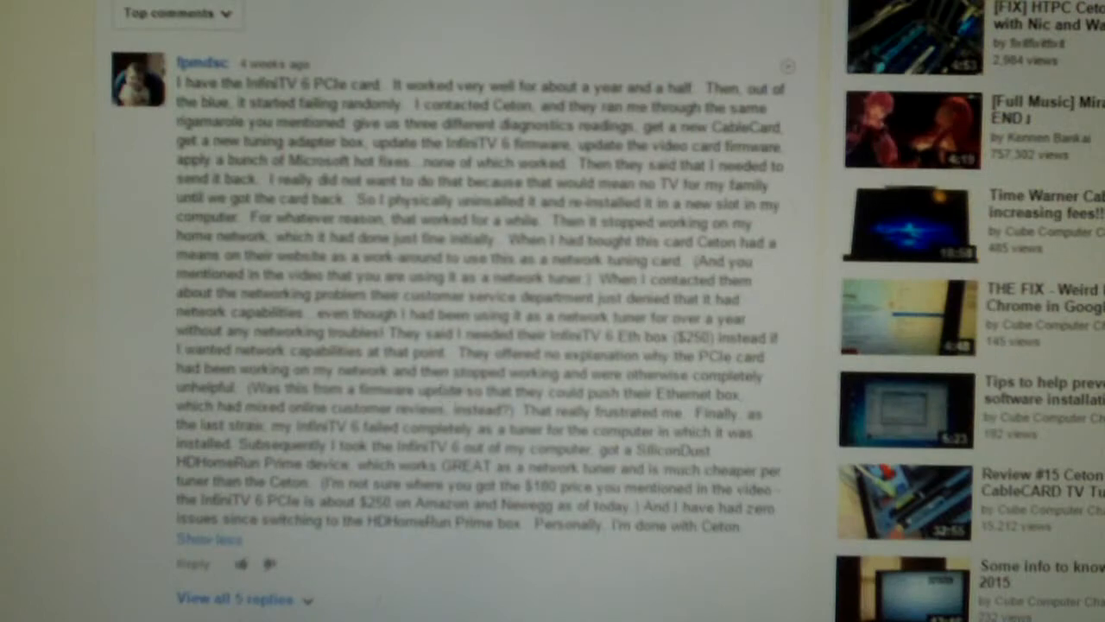
pyautogui.moveTo(396, 276)
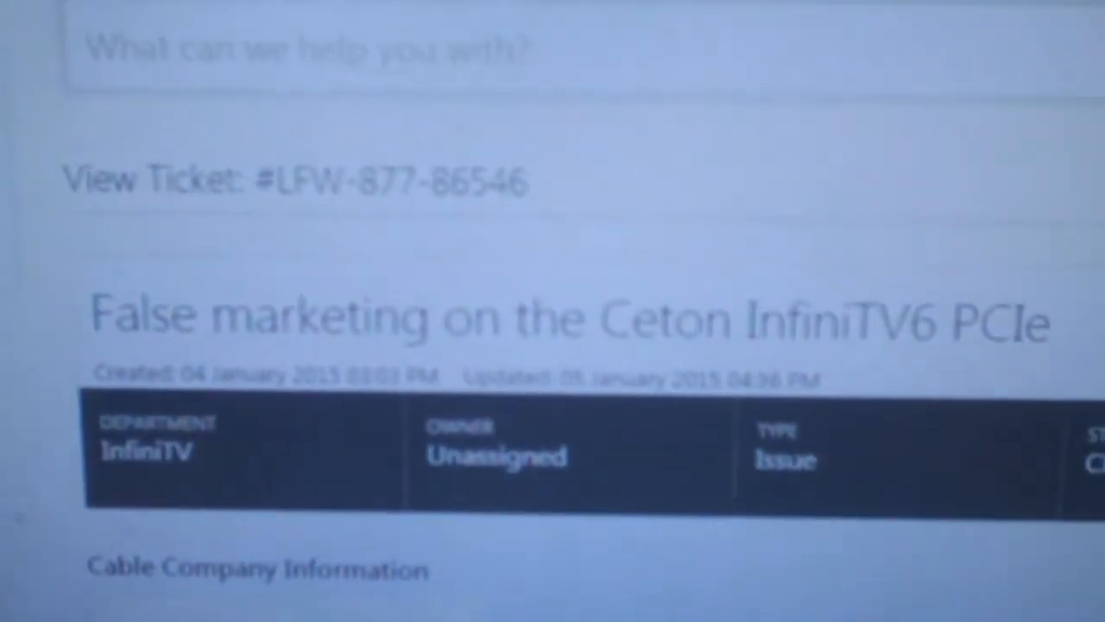
pyautogui.scroll(-3)
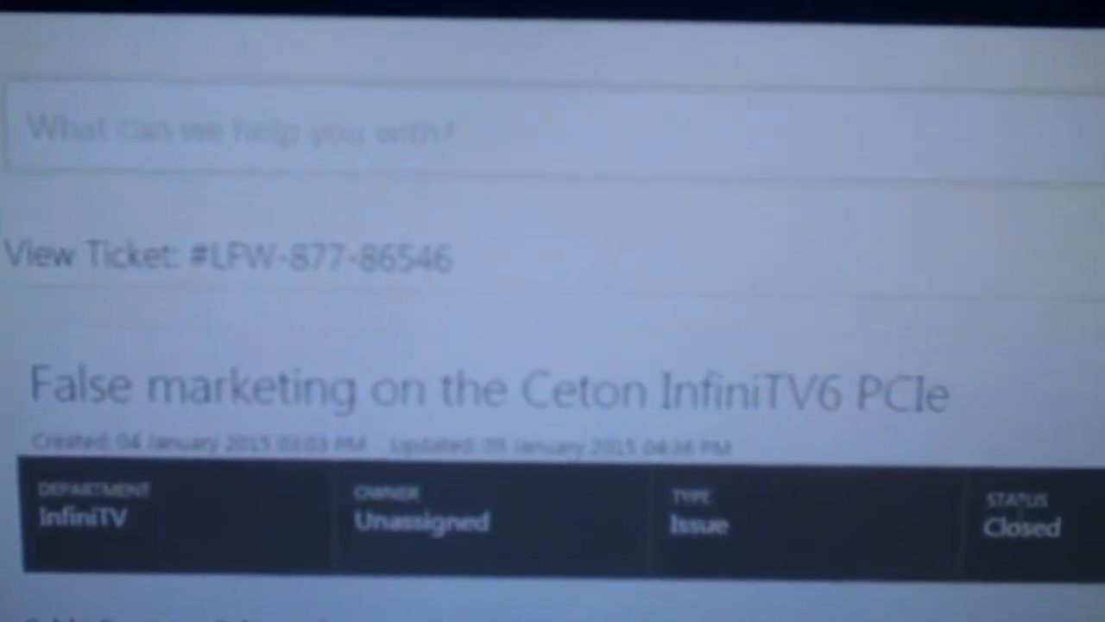
pyautogui.scroll(-3)
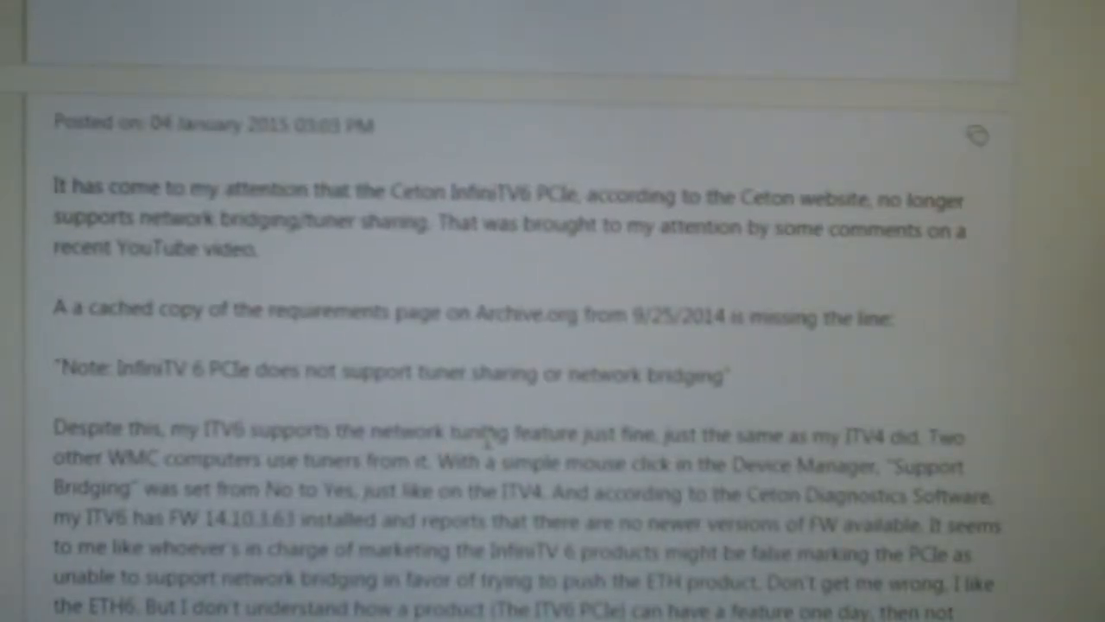
# - Read the original InfiniTV6 PCIe bridging ticket post down to its closing 'Please advise'
pyautogui.doubleClick(77, 373)
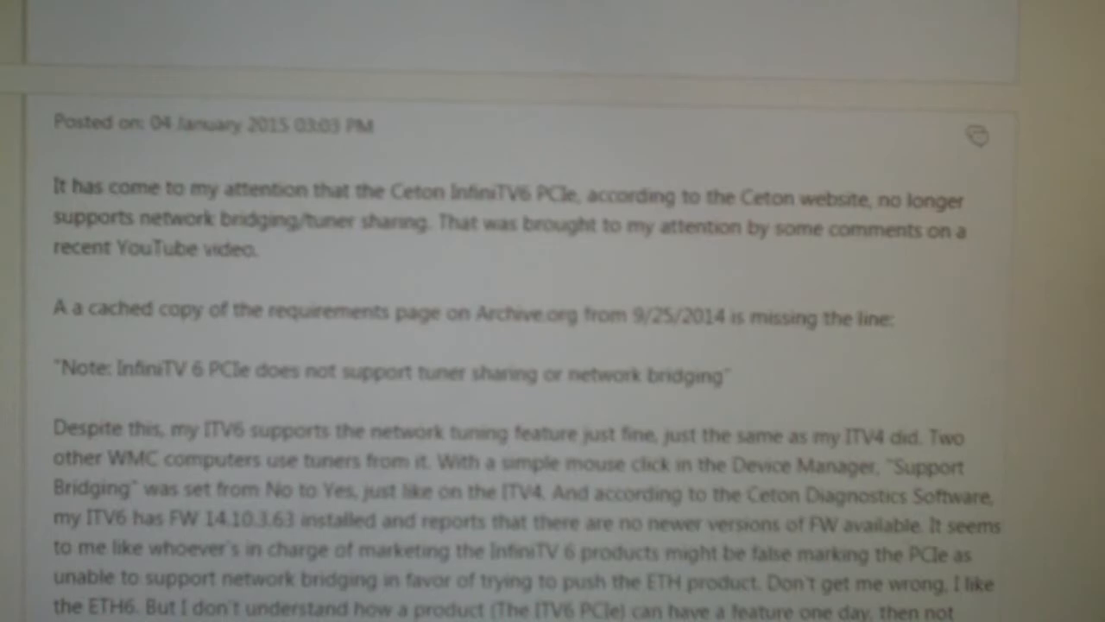
pyautogui.scroll(-3)
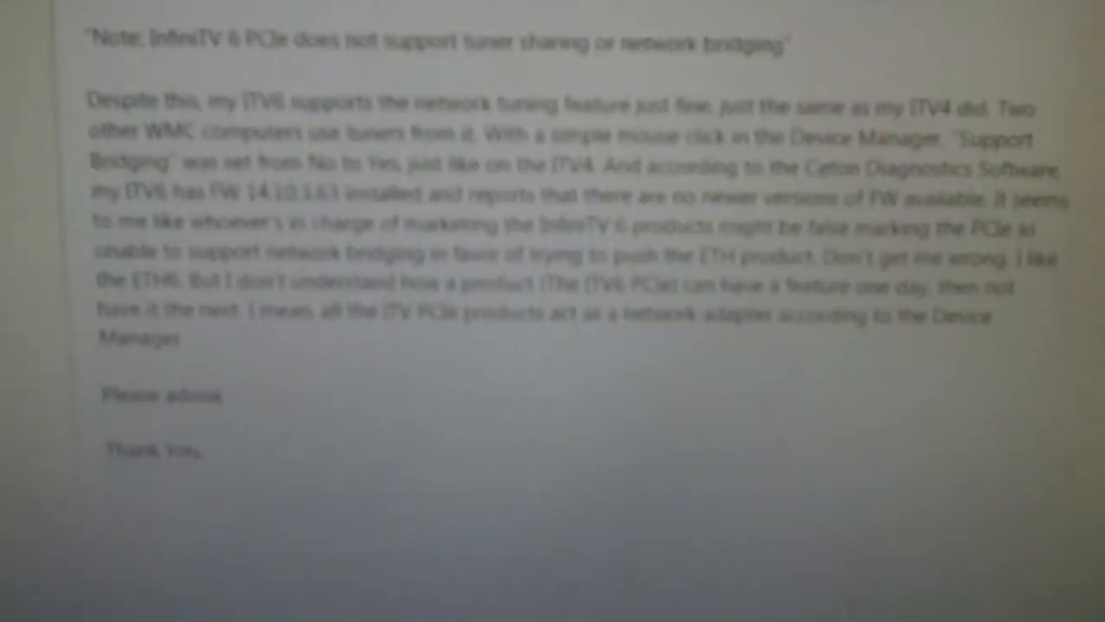
pyautogui.scroll(3)
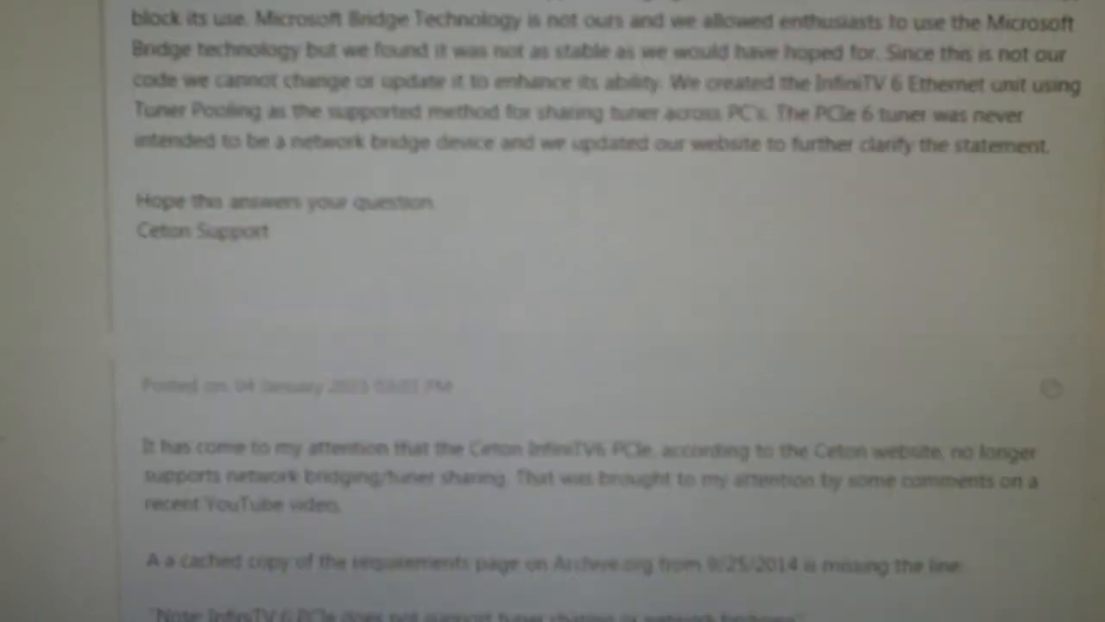
# - Scroll up to Ceton Support's 05 January 2015 reply that PCIe 6 bridging is unsupported but not blocked
pyautogui.scroll(3)
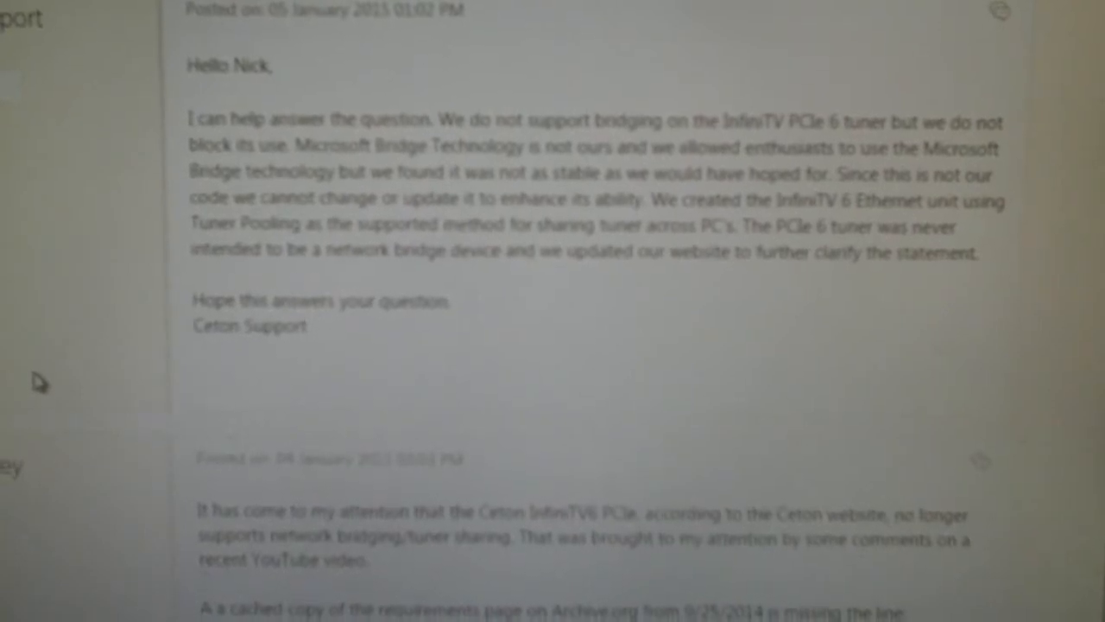
pyautogui.scroll(3)
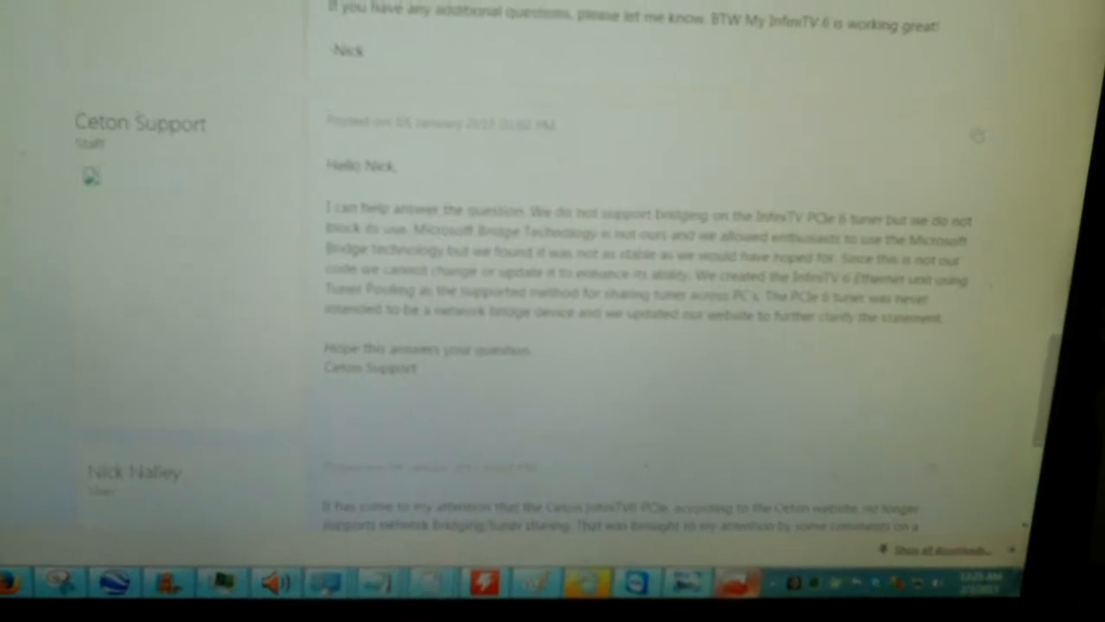
# - Read the remaining replies about forwarding comments to Marketing and the YouTube viewer follow-up
pyautogui.scroll(-3)
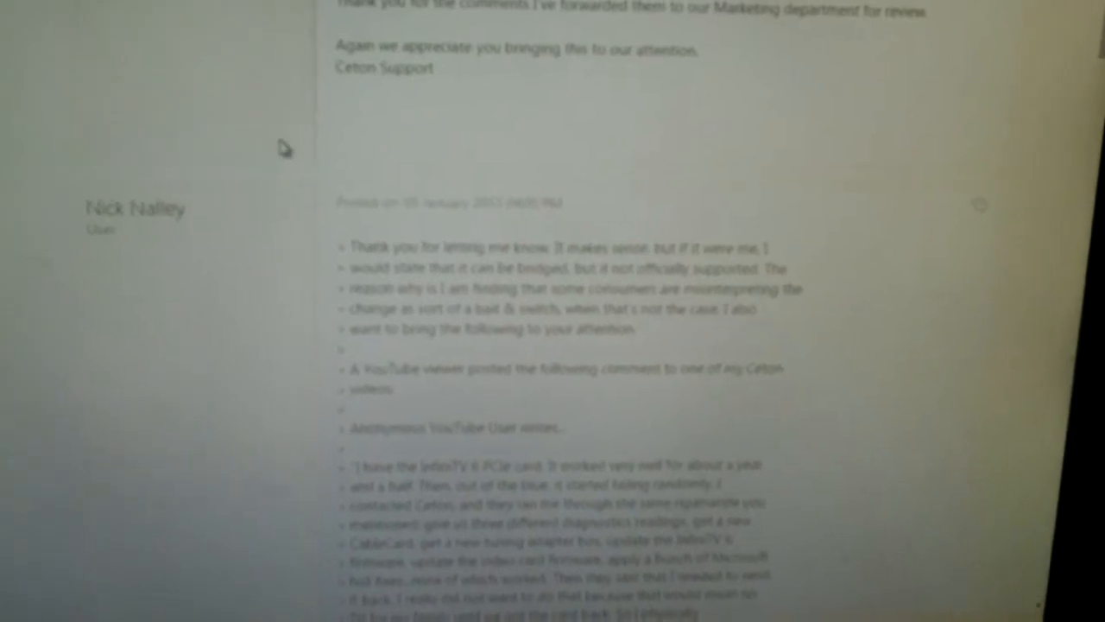
pyautogui.scroll(3)
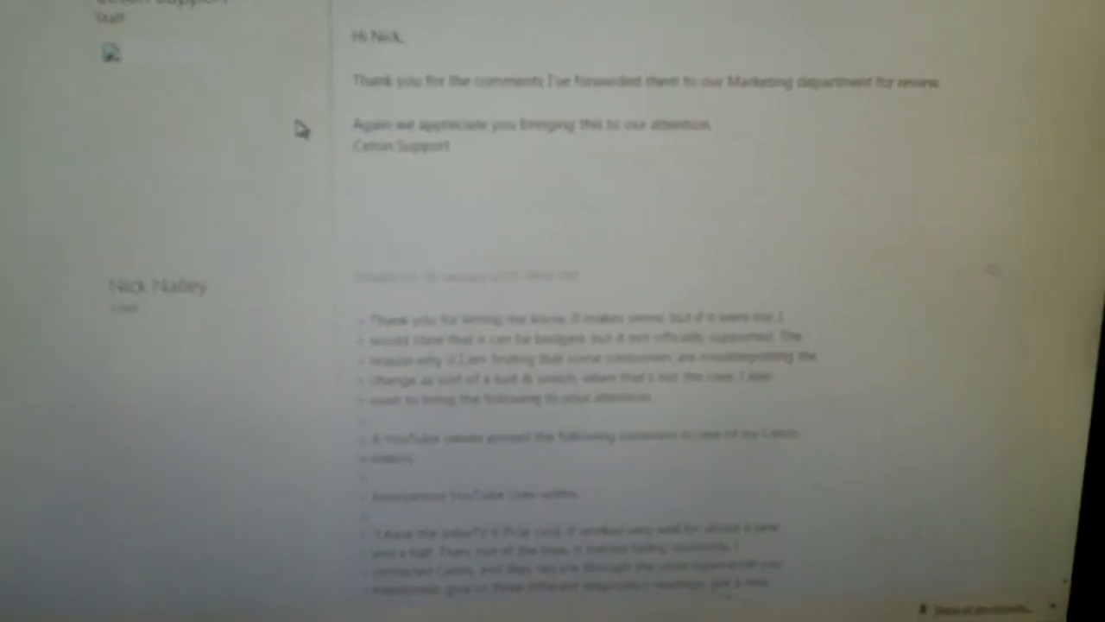
pyautogui.scroll(-3)
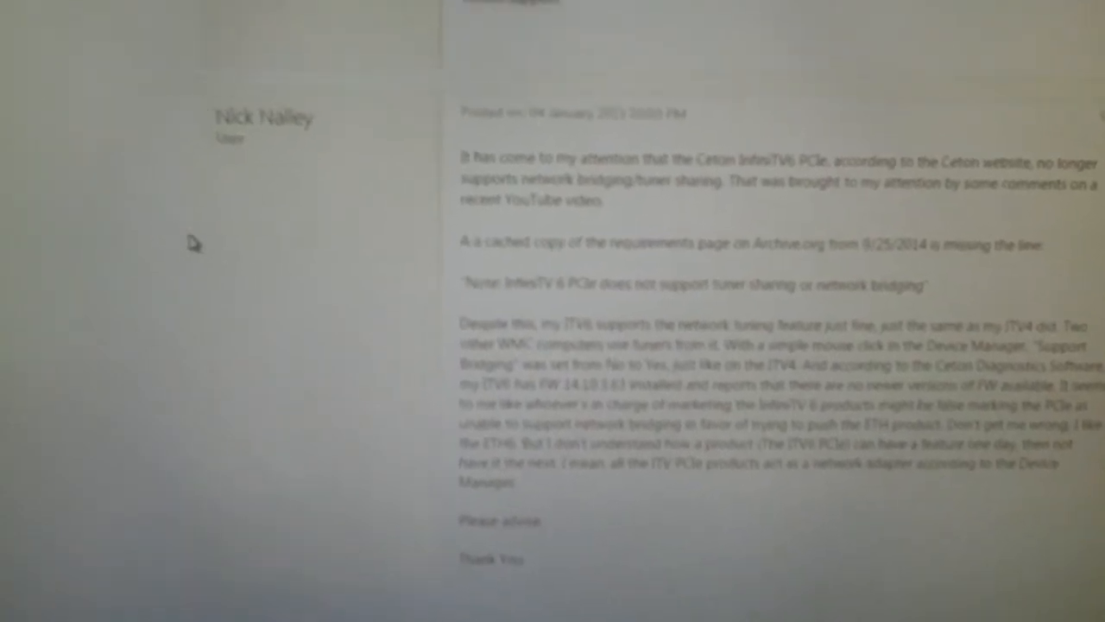
pyautogui.scroll(3)
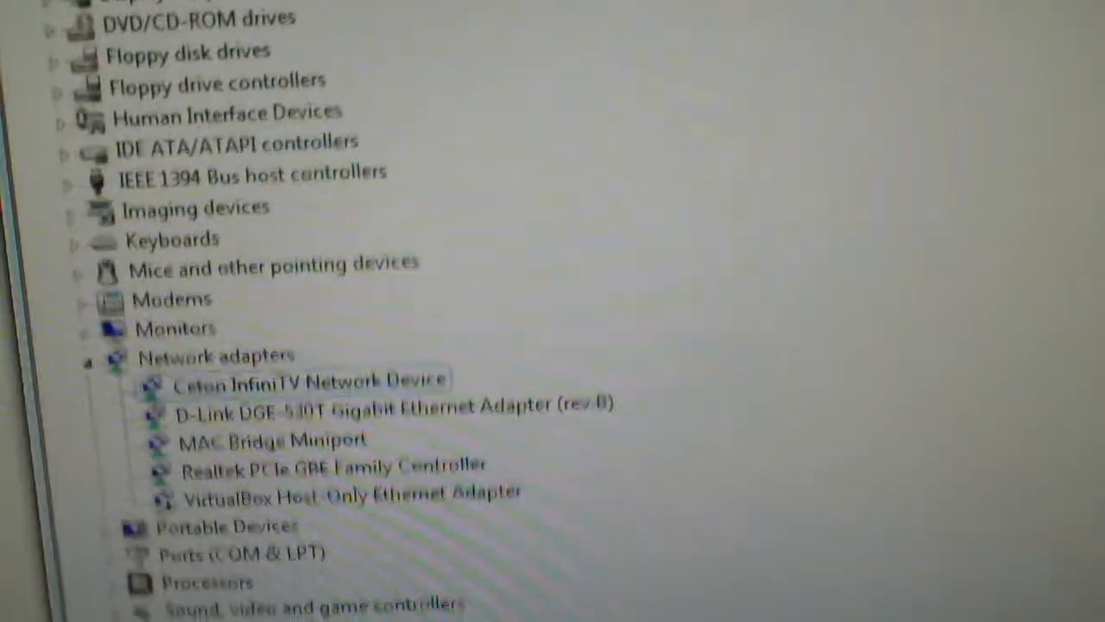
# - Scroll the Device Manager network adapters to the Ceton InfiniTV Network Device
pyautogui.scroll(-3)
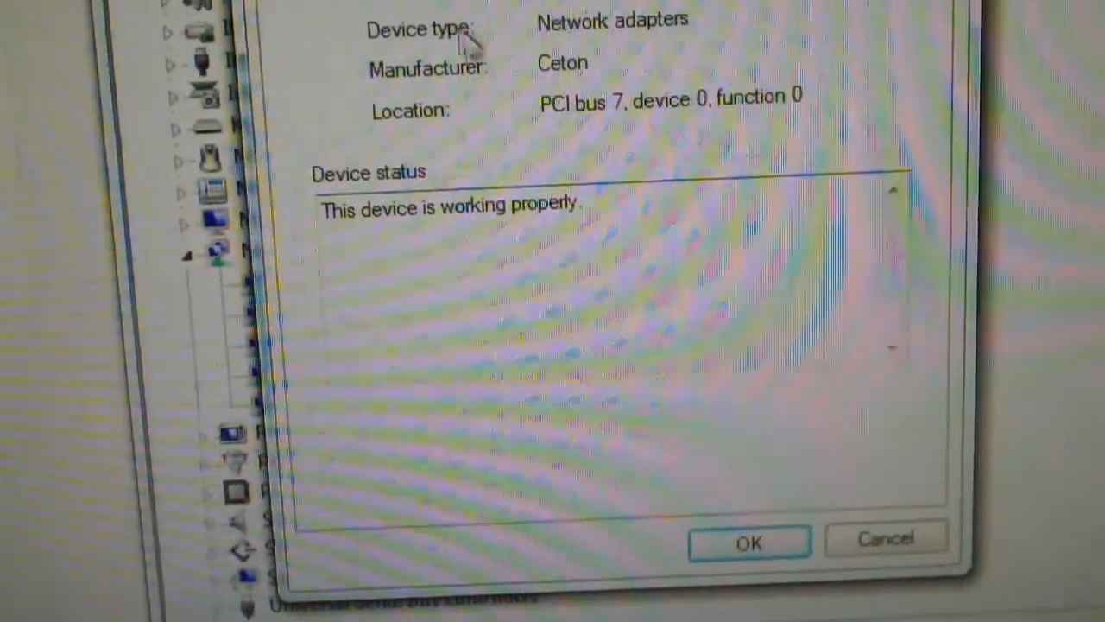
# - Show the Ceton adapter's Advanced 'Support Bridging' property set to No, then close its properties
pyautogui.click(307, 106)
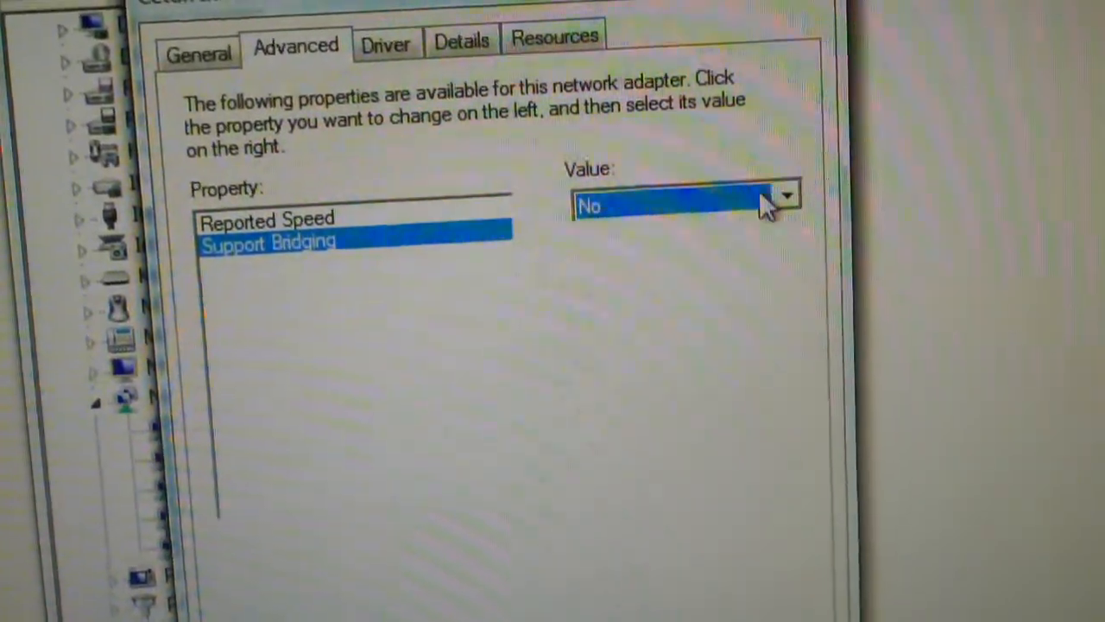
pyautogui.click(781, 195)
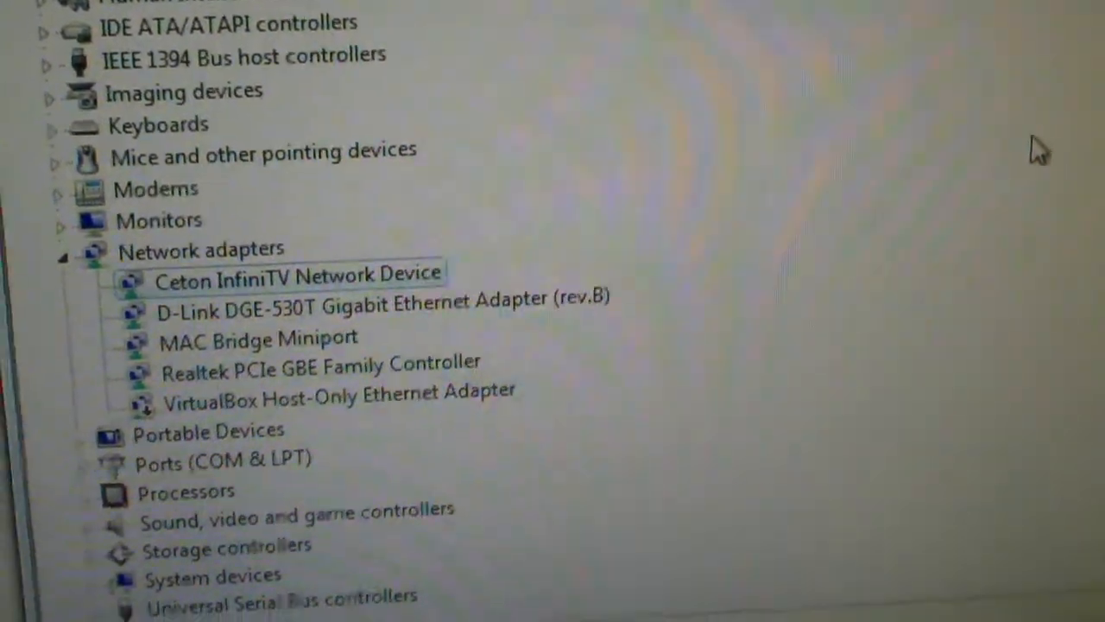
pyautogui.scroll(-3)
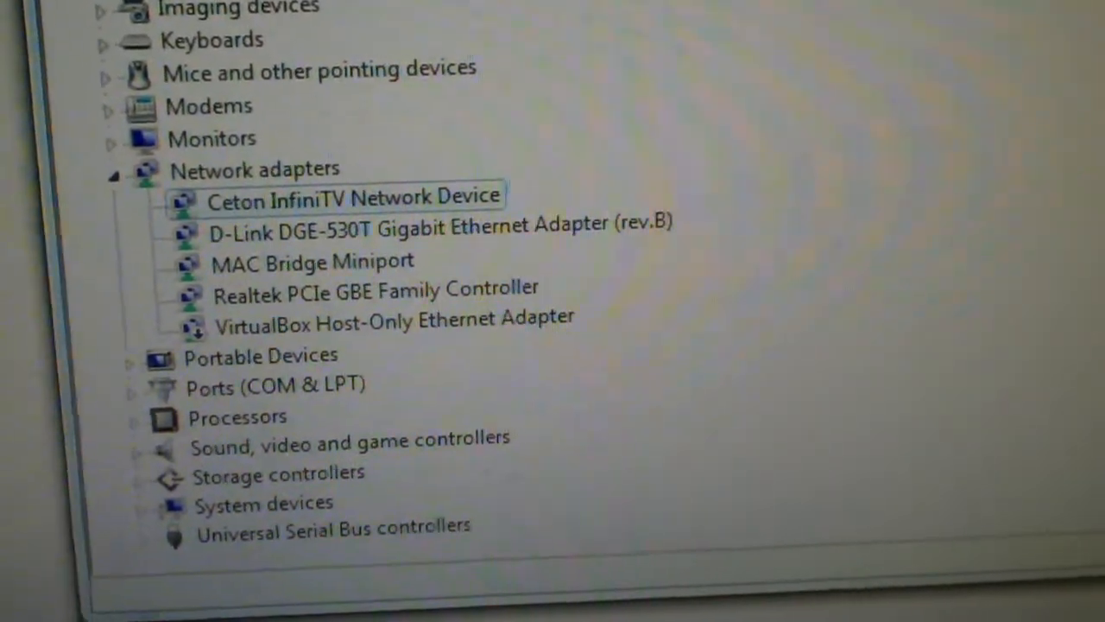